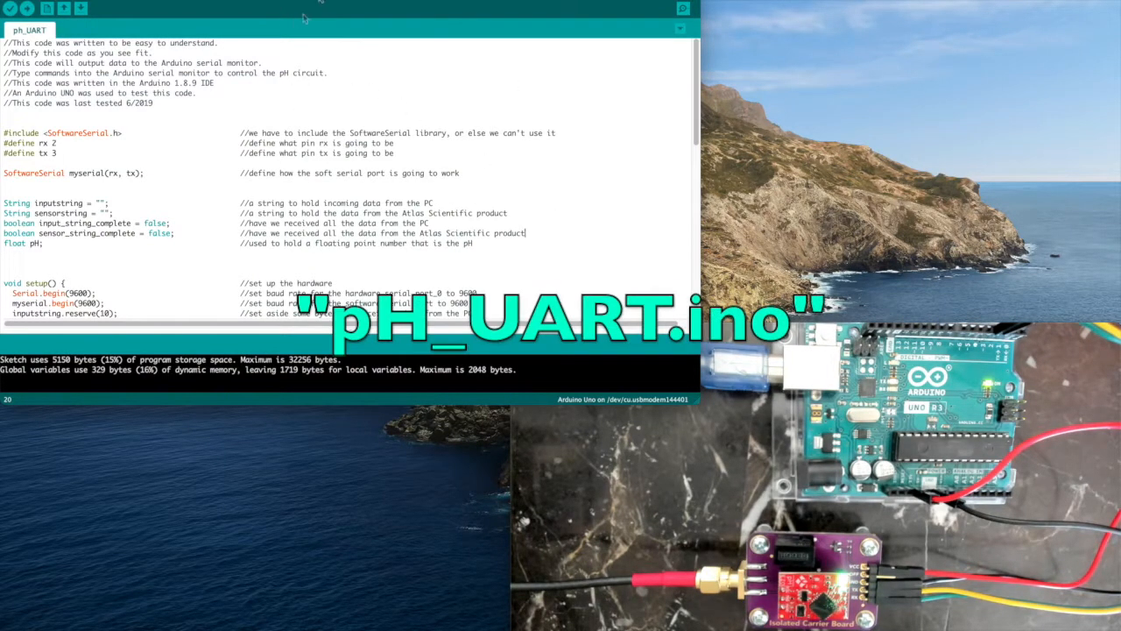
Upload the pH_UART sketch to the Arduino Uno and reach the Tools menu
left_click(63, 38)
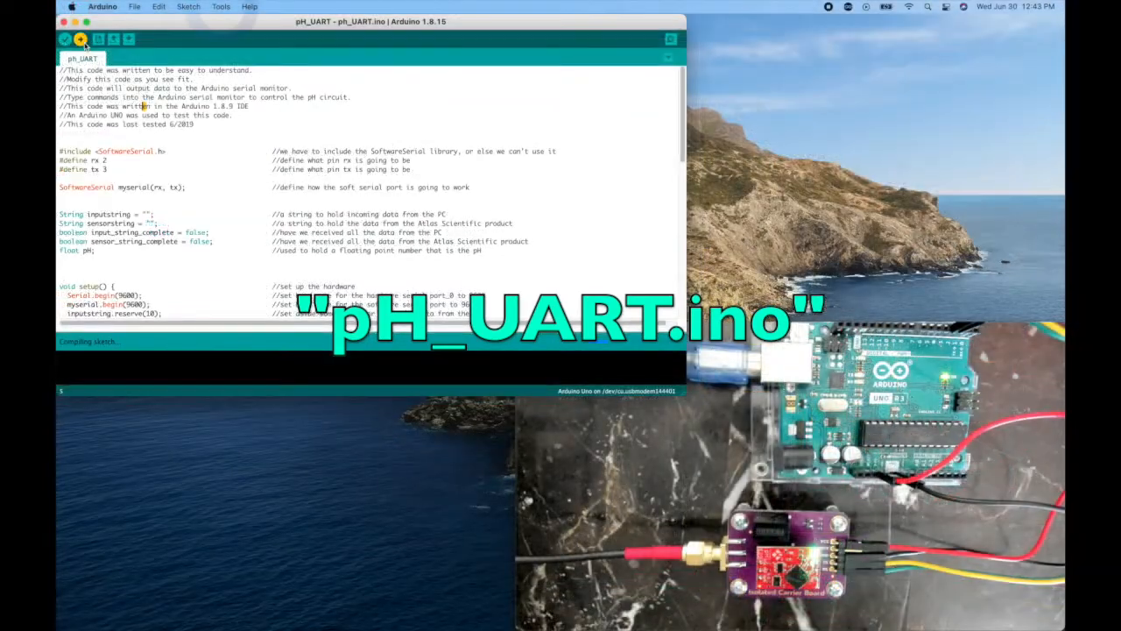
left_click(220, 7)
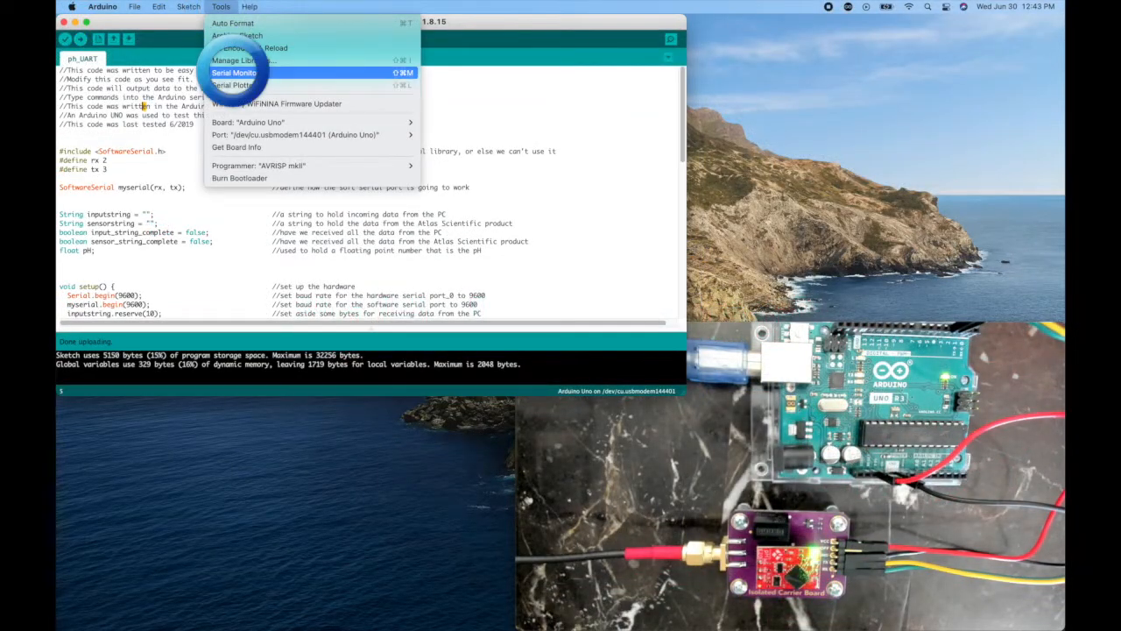
Show the Serial Monitor streaming live pH readings at 9600 baud
left_click(234, 72)
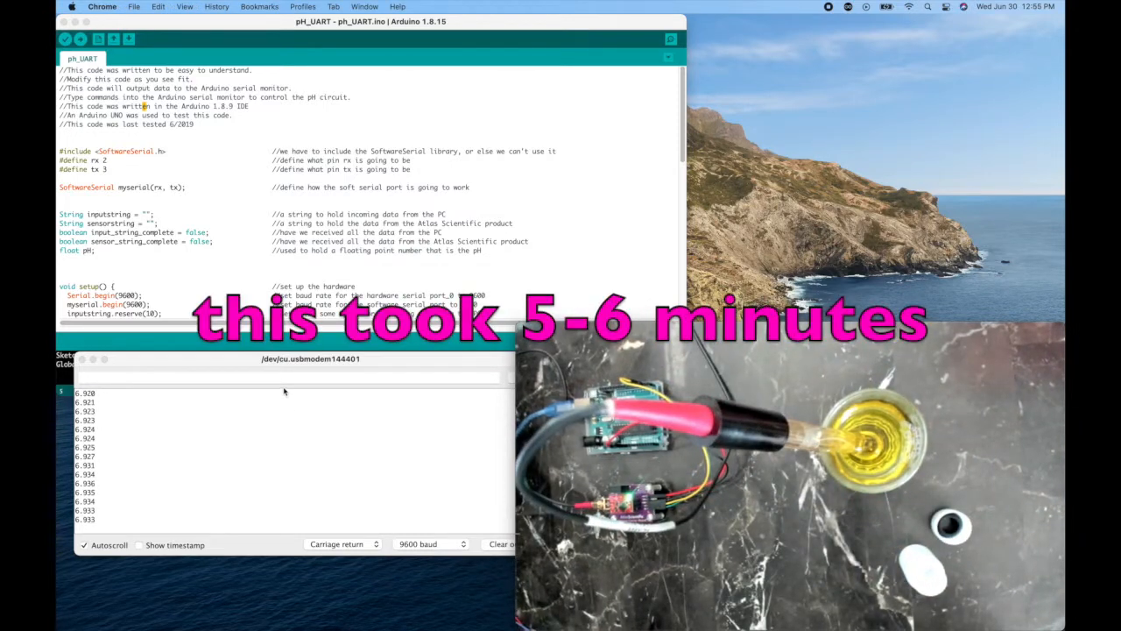
Send cal,mid,7 to the pH circuit with Carriage return line ending
type("cal,mid,7")
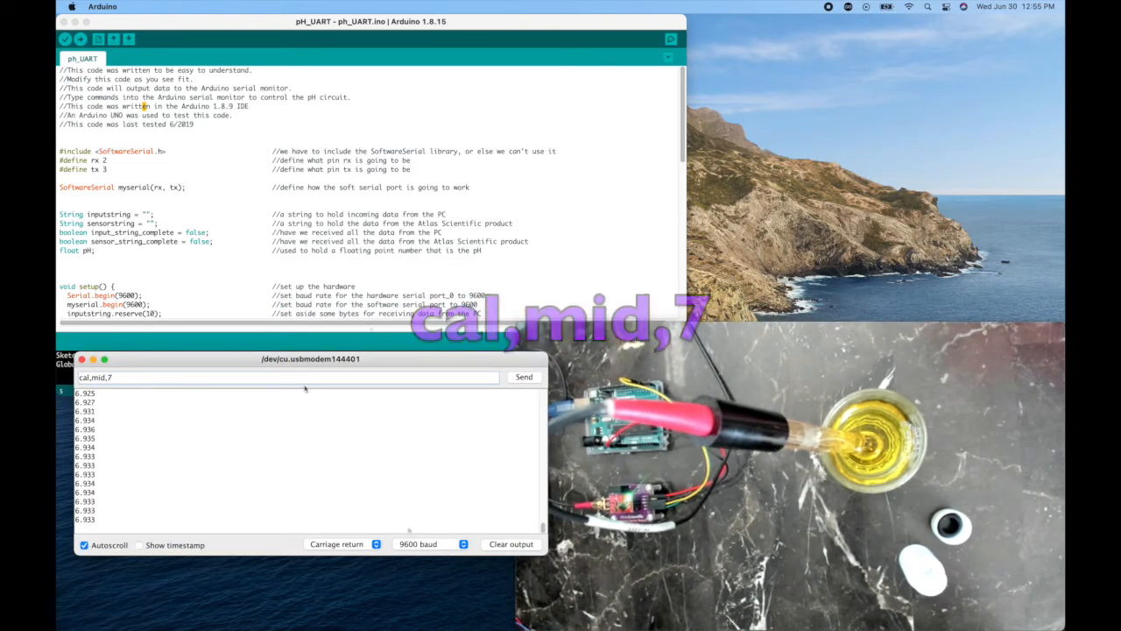
left_click(342, 543)
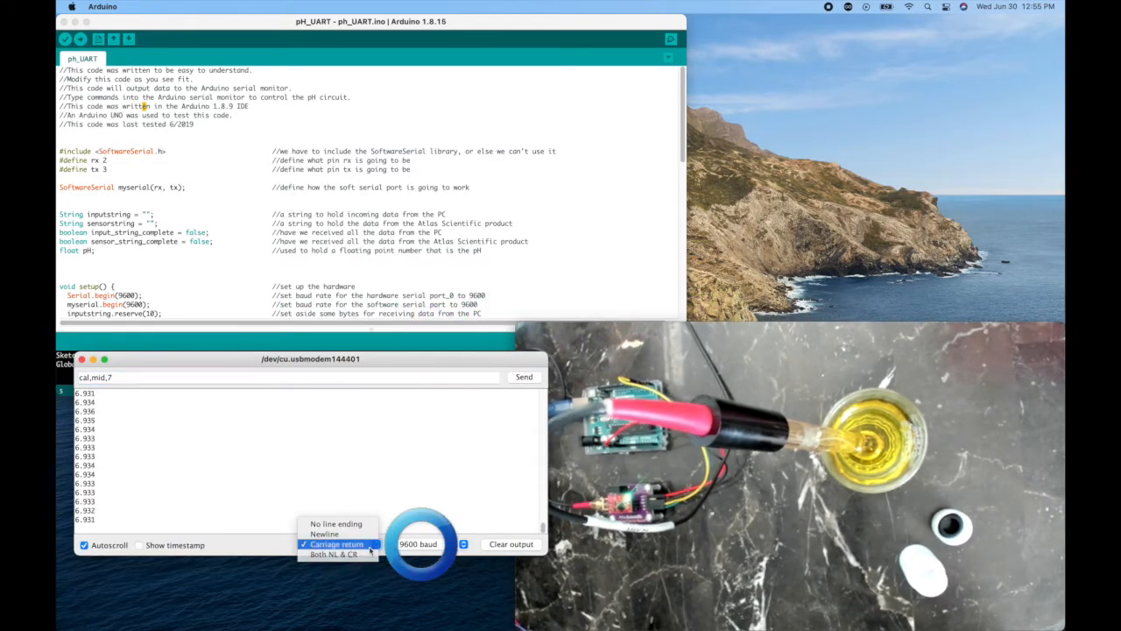
left_click(337, 543)
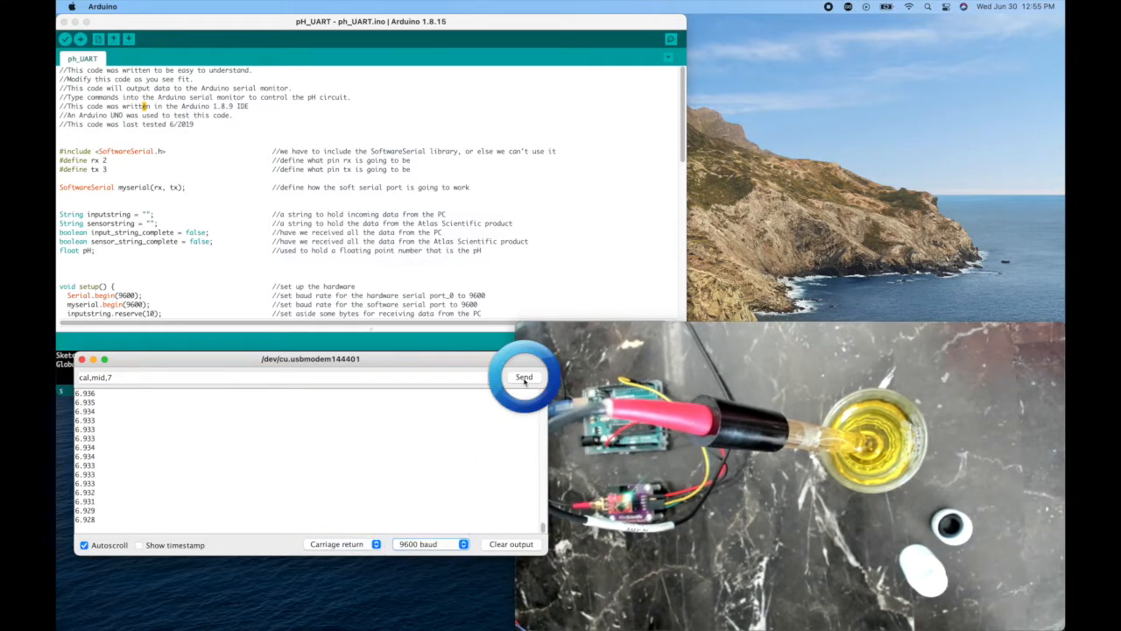
left_click(523, 376)
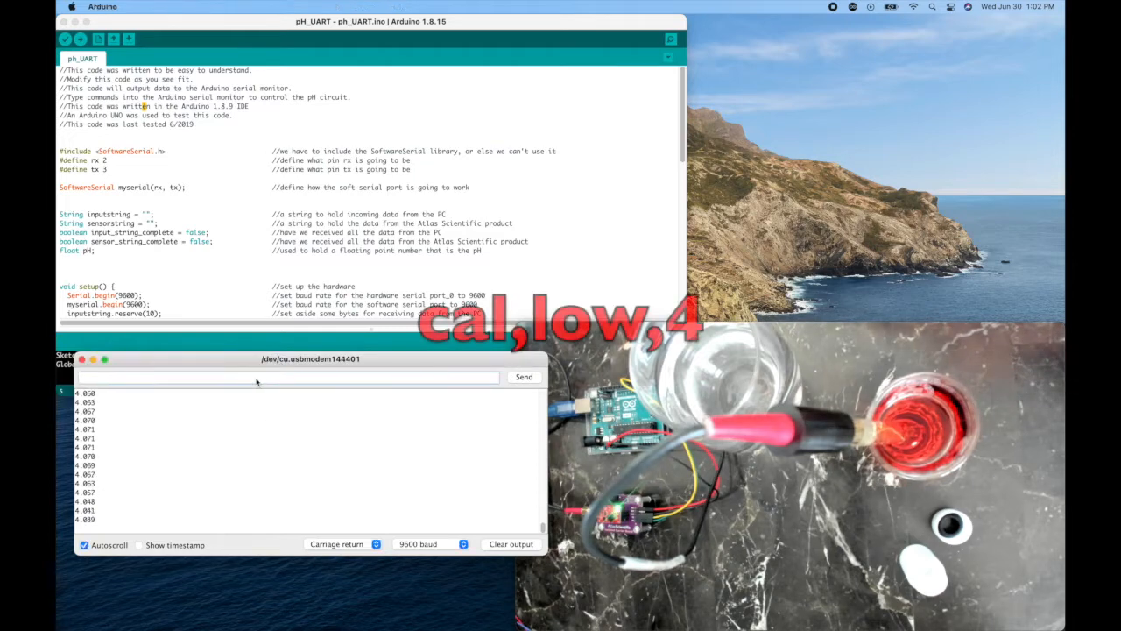
Send the low-point command cal,low,4 to the pH circuit
type("cal,low,")
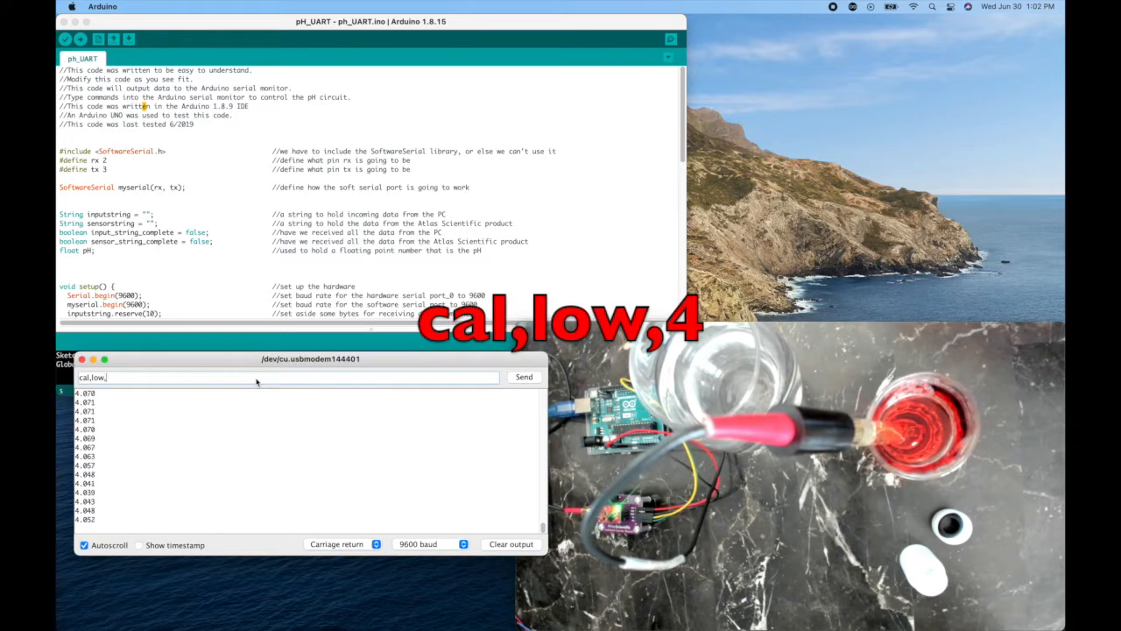
left_click(522, 377)
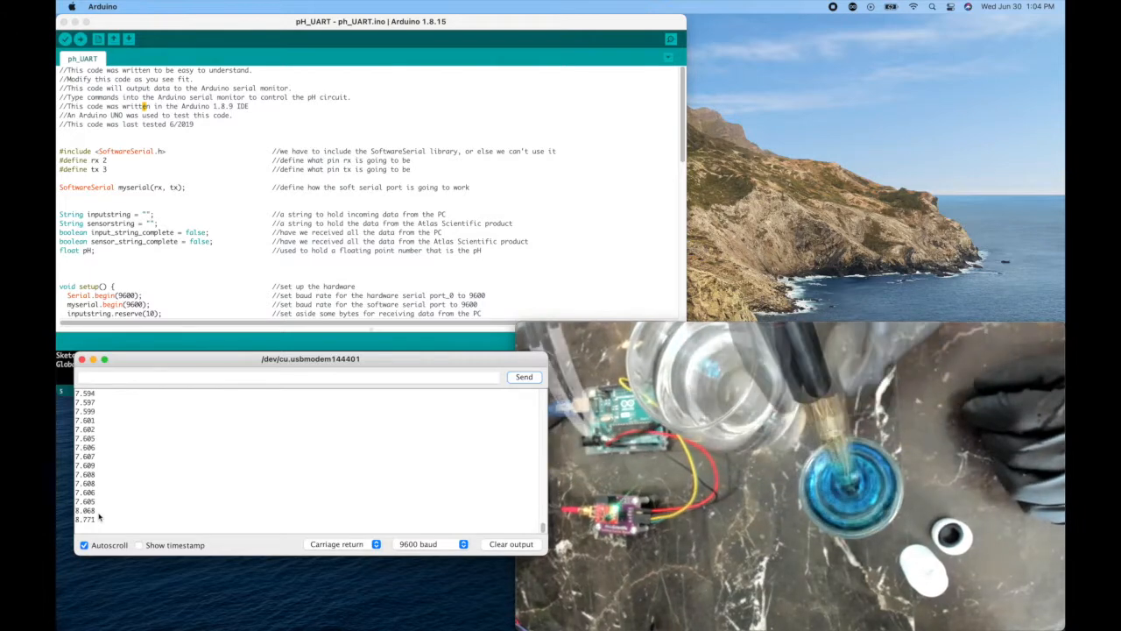
Send the high-point command cal,high,10 so readings settle near 10.0
type("cal,high,10")
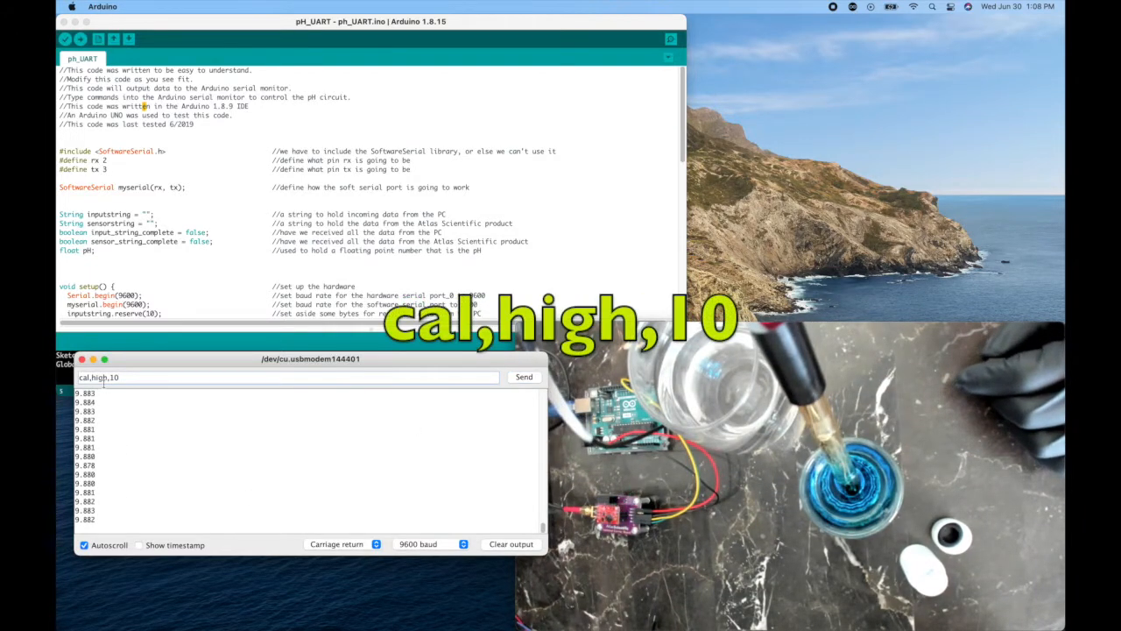
left_click(524, 377)
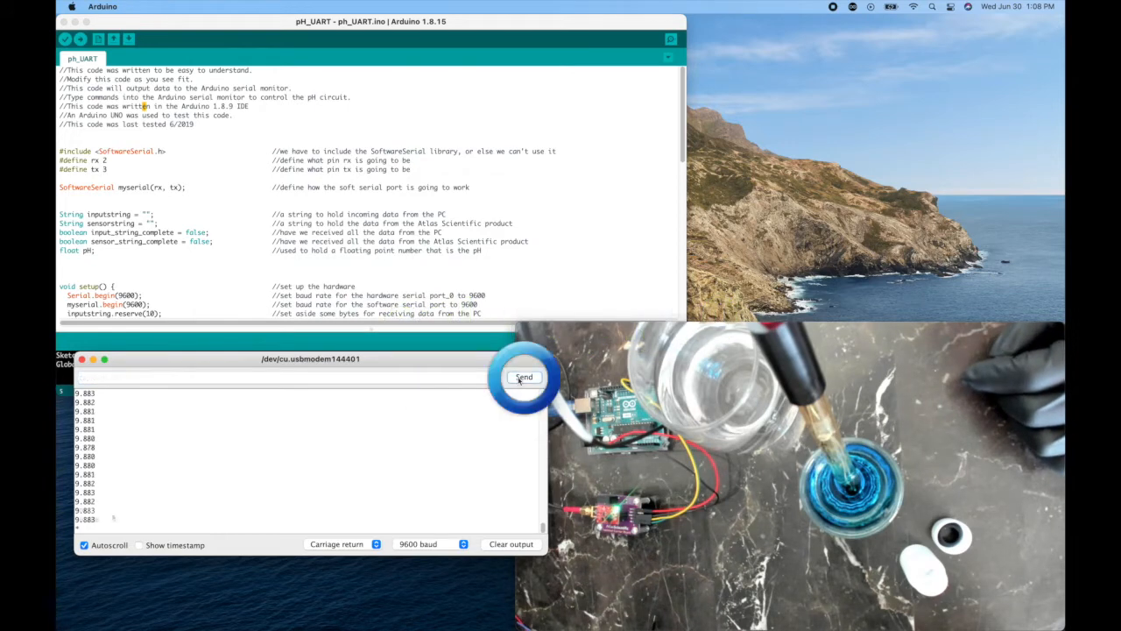
left_click(524, 377)
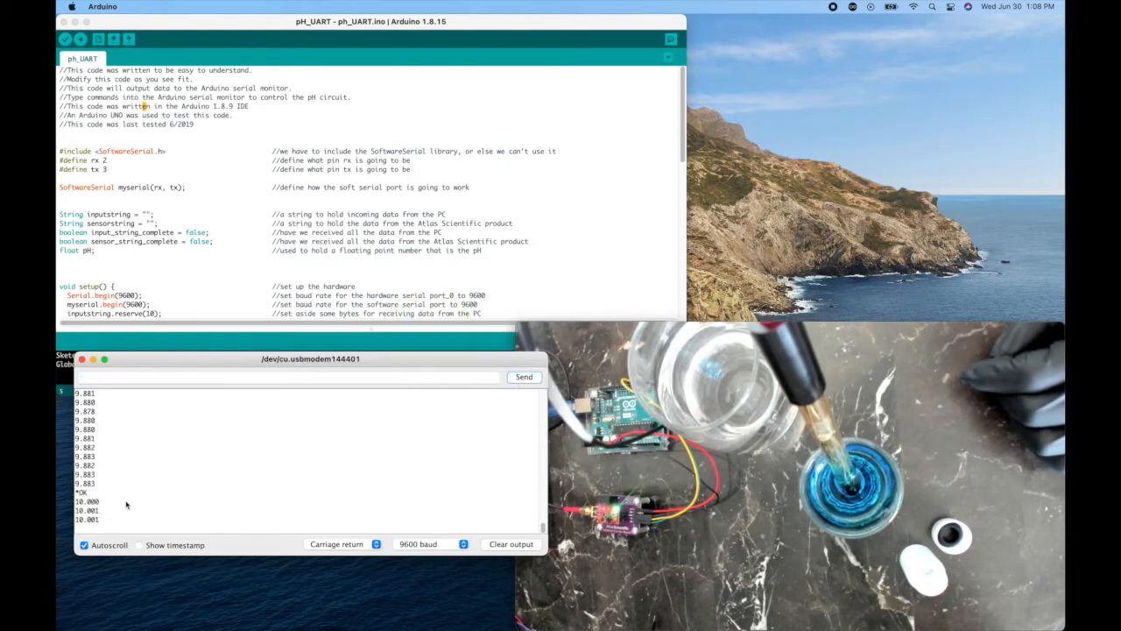